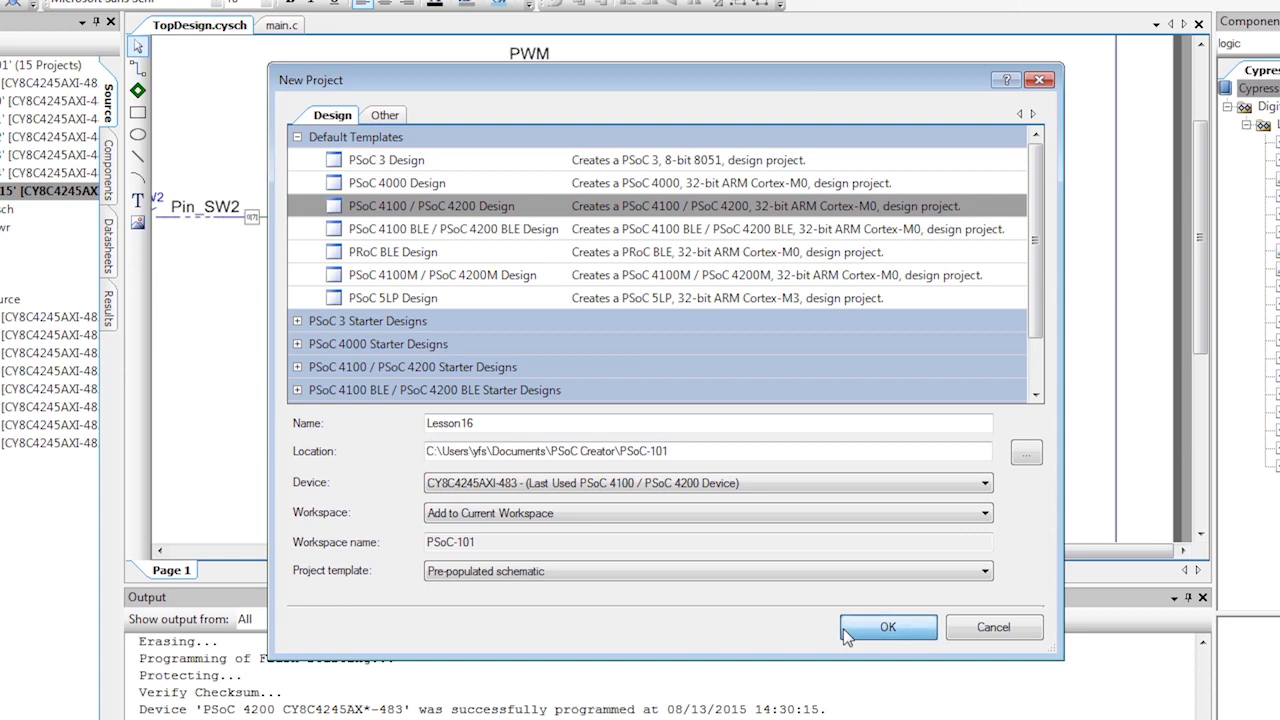
Confirm the Lesson16 project, then browse the Digital and ADC schematic pages
left_click(885, 627)
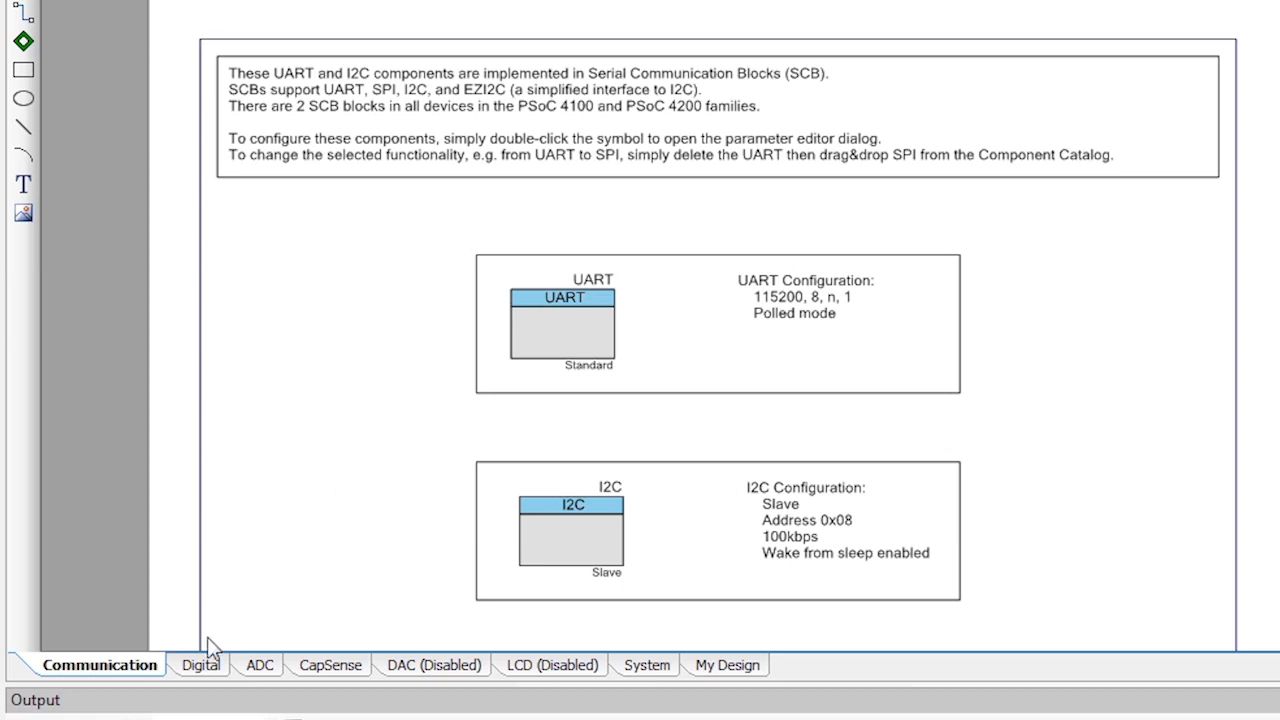
left_click(196, 666)
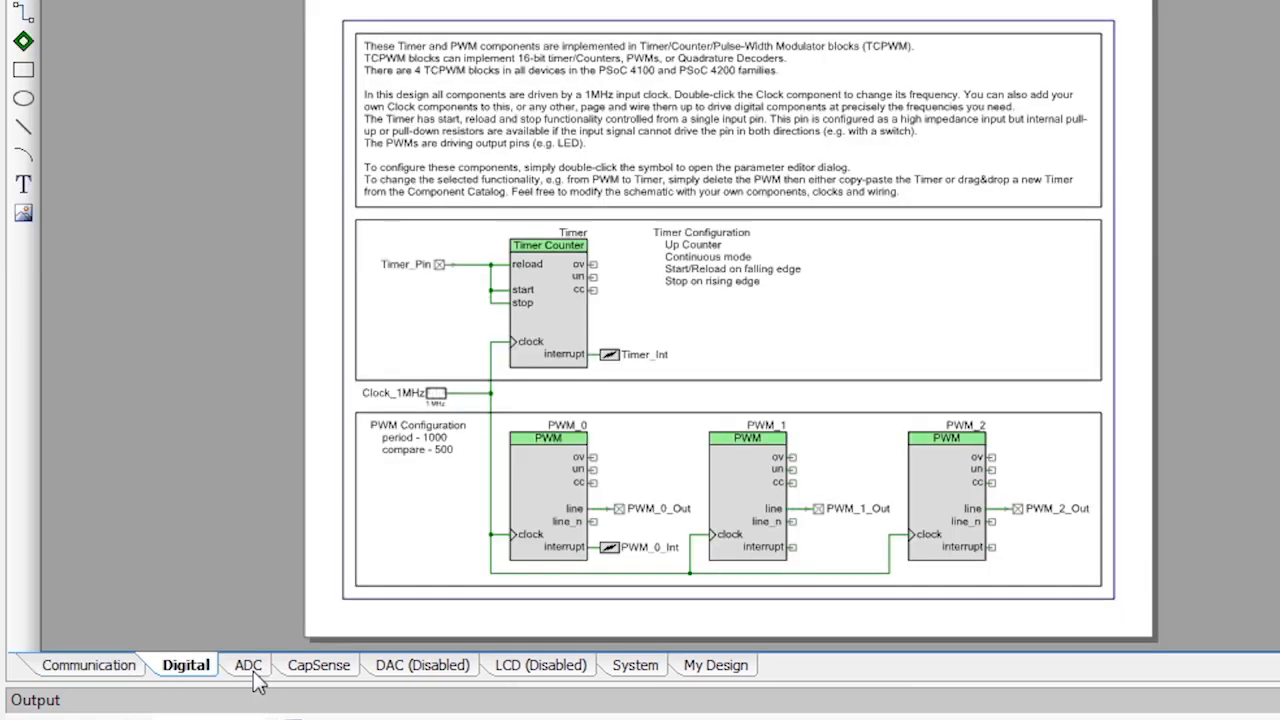
left_click(317, 665)
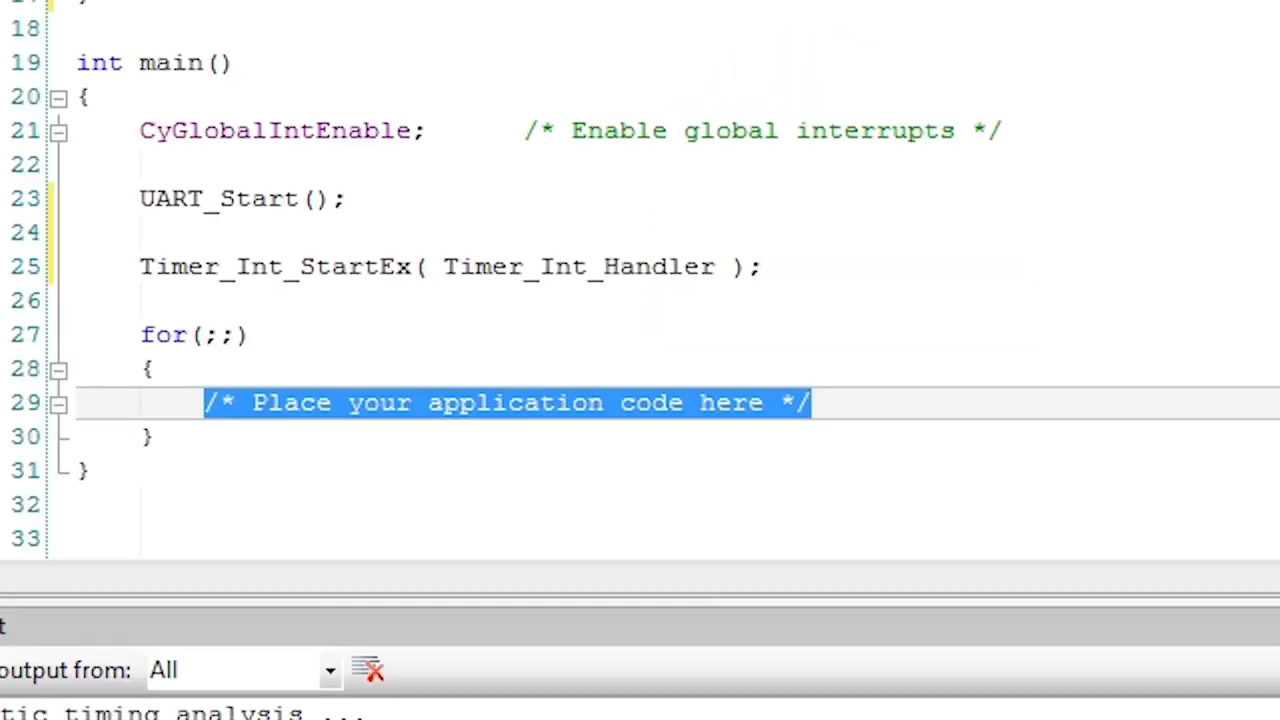
In for(;;), add CyDelay(5000), UART_UartPutString("Sleeping...\r\n") and CySysPmSleep()
type("CyDelay( 5000 );")
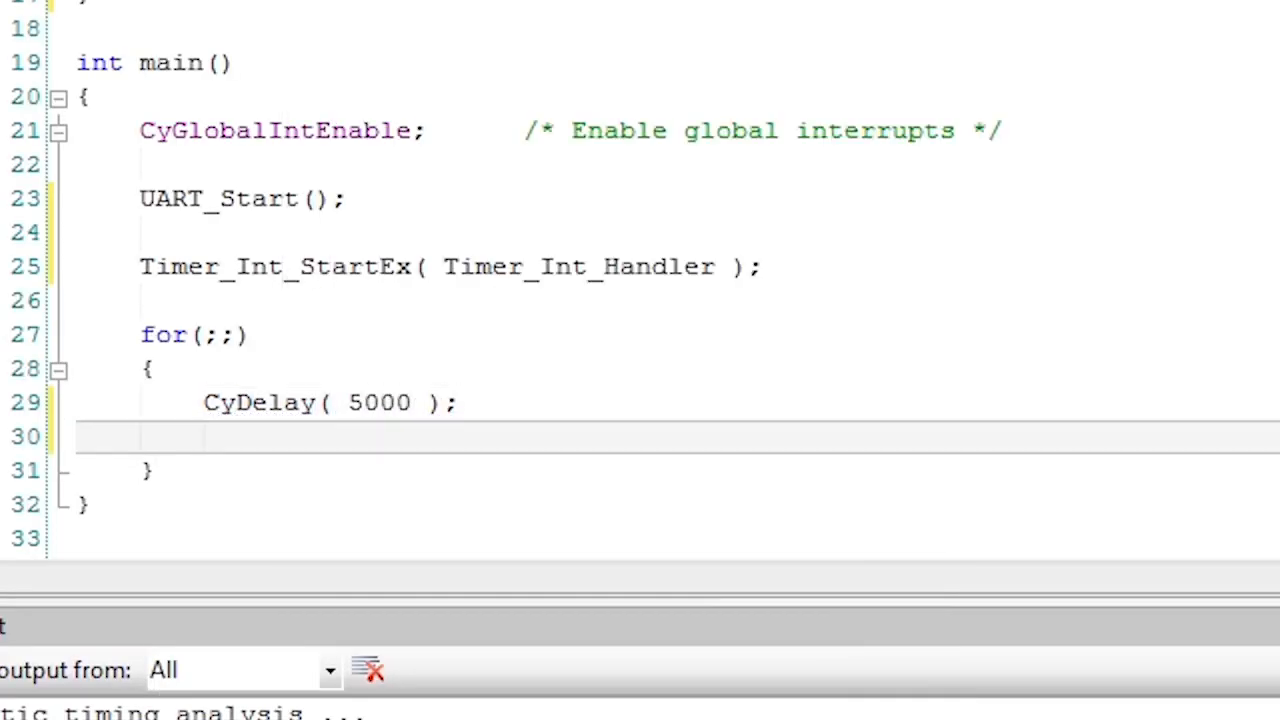
type("UART_U")
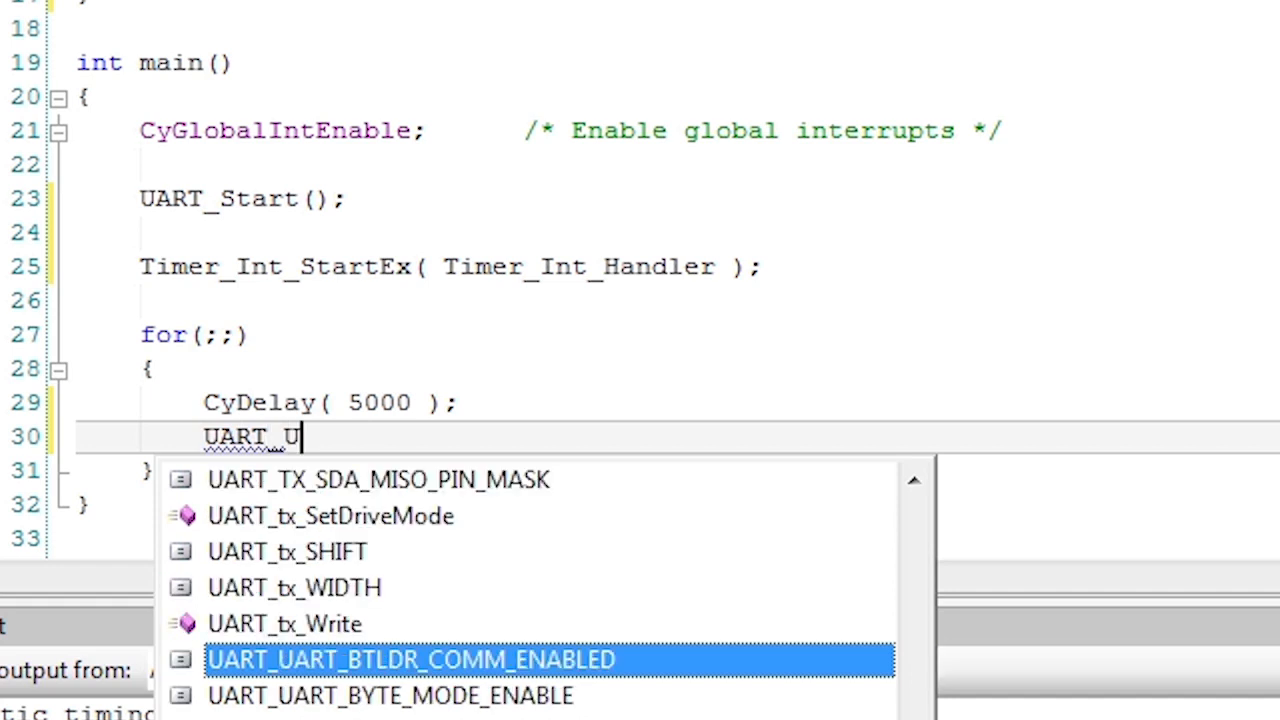
type("artPutString( \"Slee")
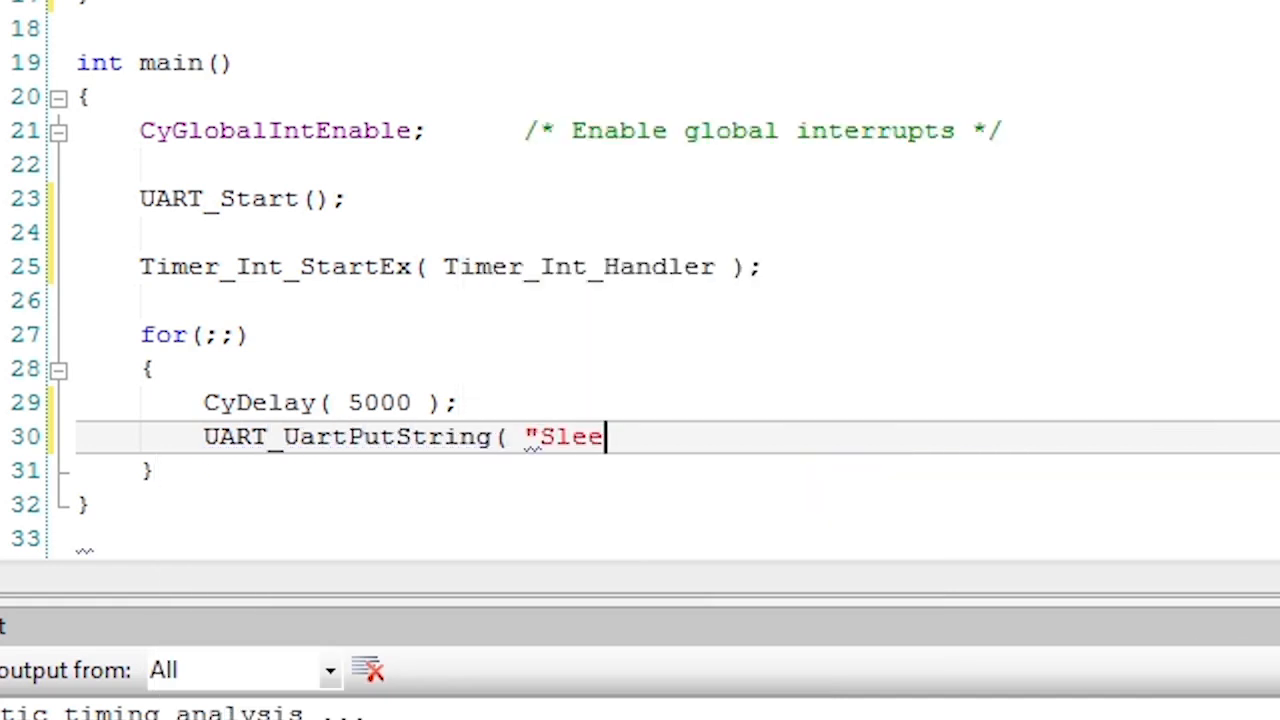
type("ping...\\r\\n\" );")
type("Timer_Start();")
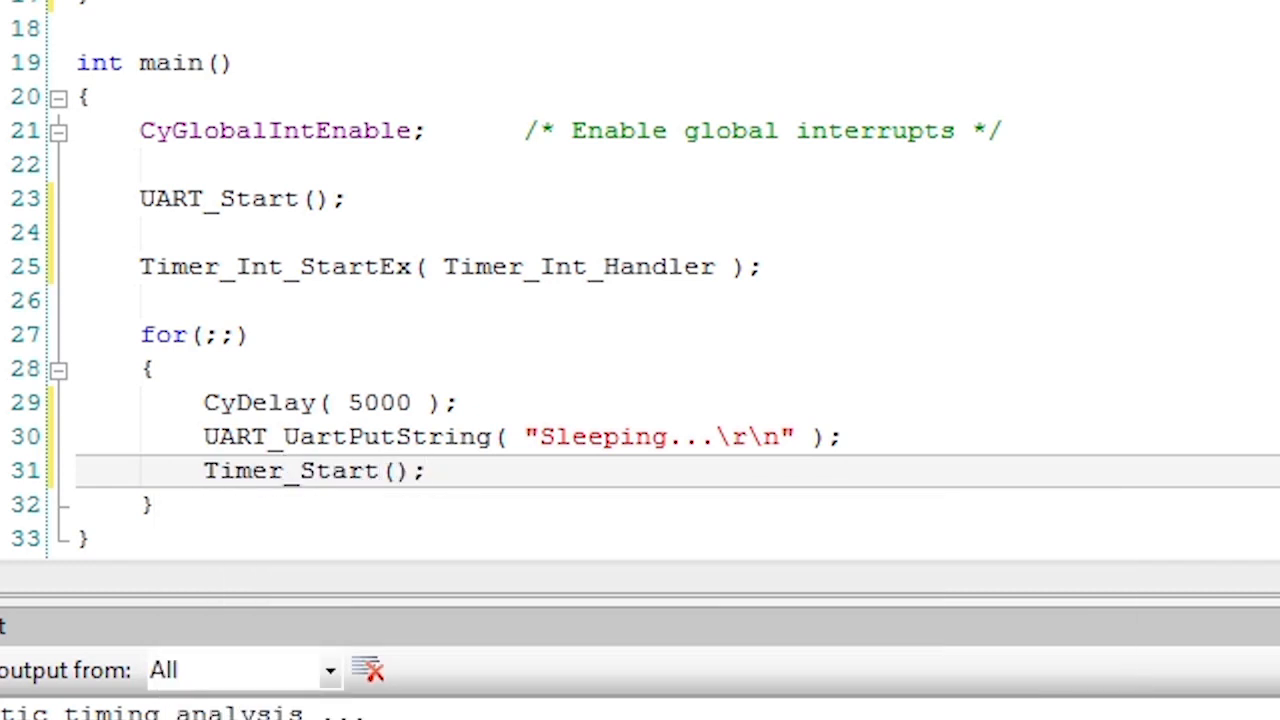
type("CySysPm")
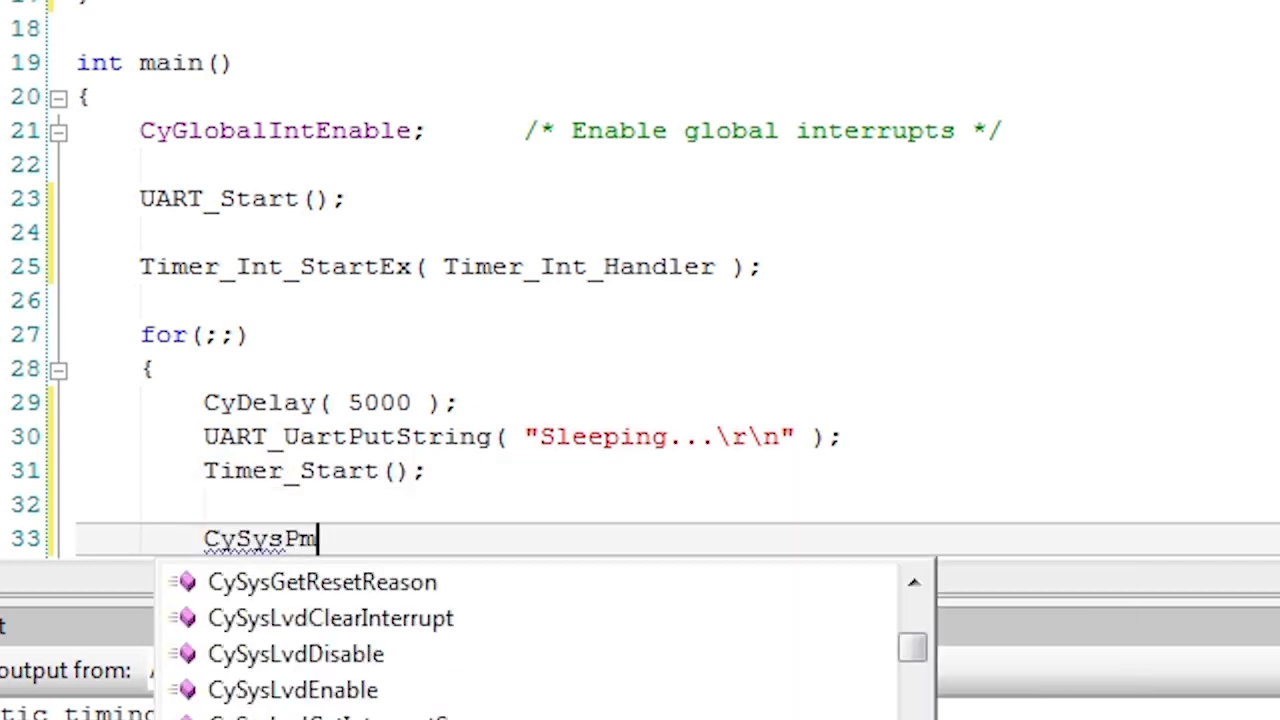
type("Sleep();")
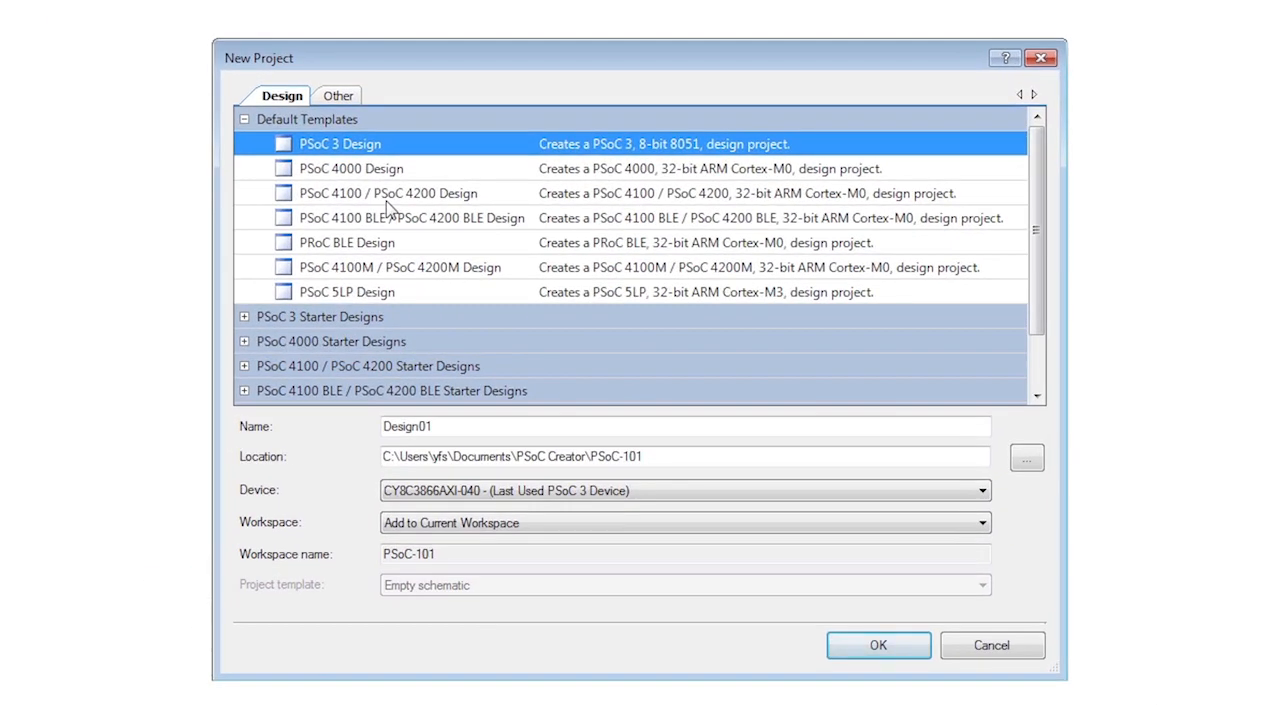
Create a PSoC 4100/4200 Design project named Lesson16 using the Pre-populated schematic template
left_click(389, 193)
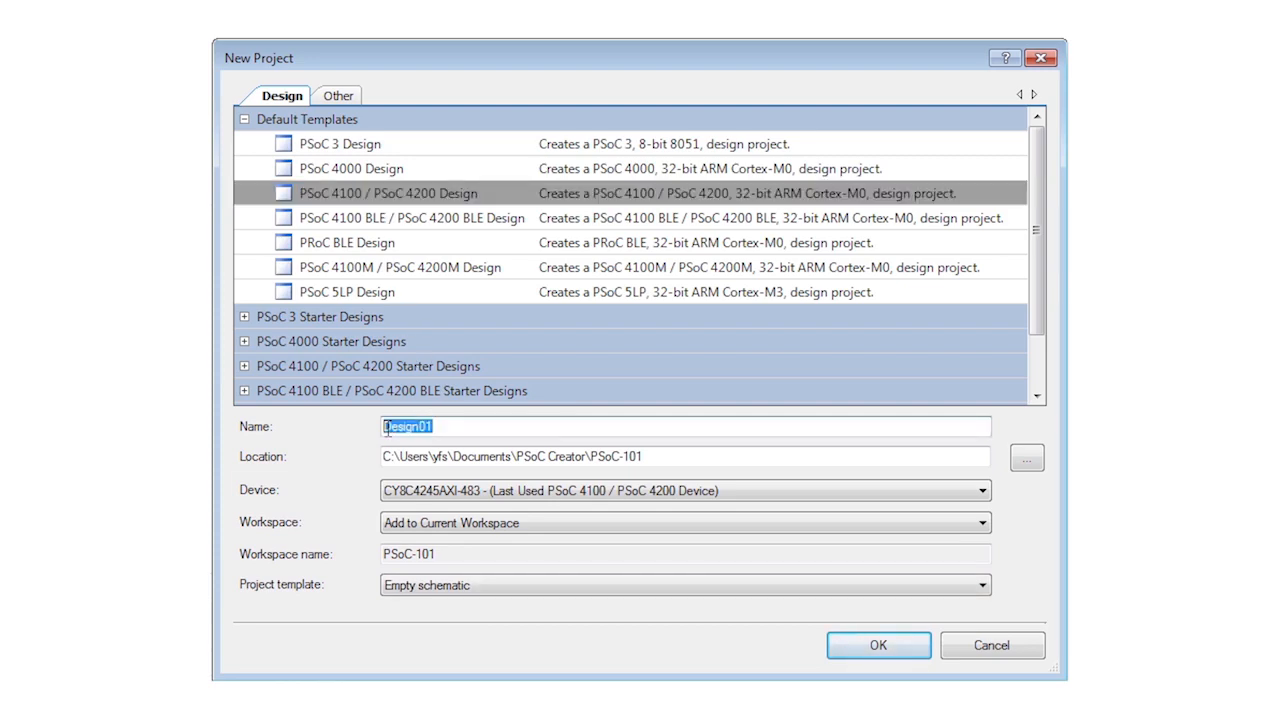
type("Lesson16")
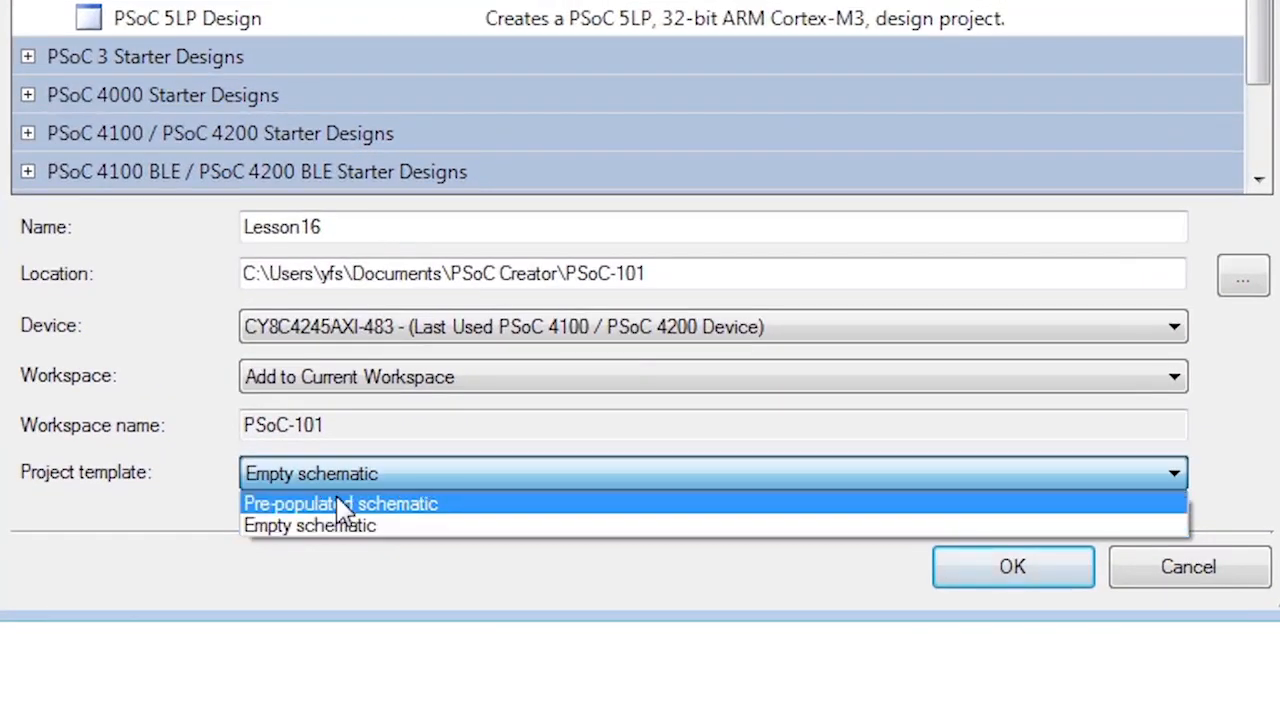
left_click(340, 503)
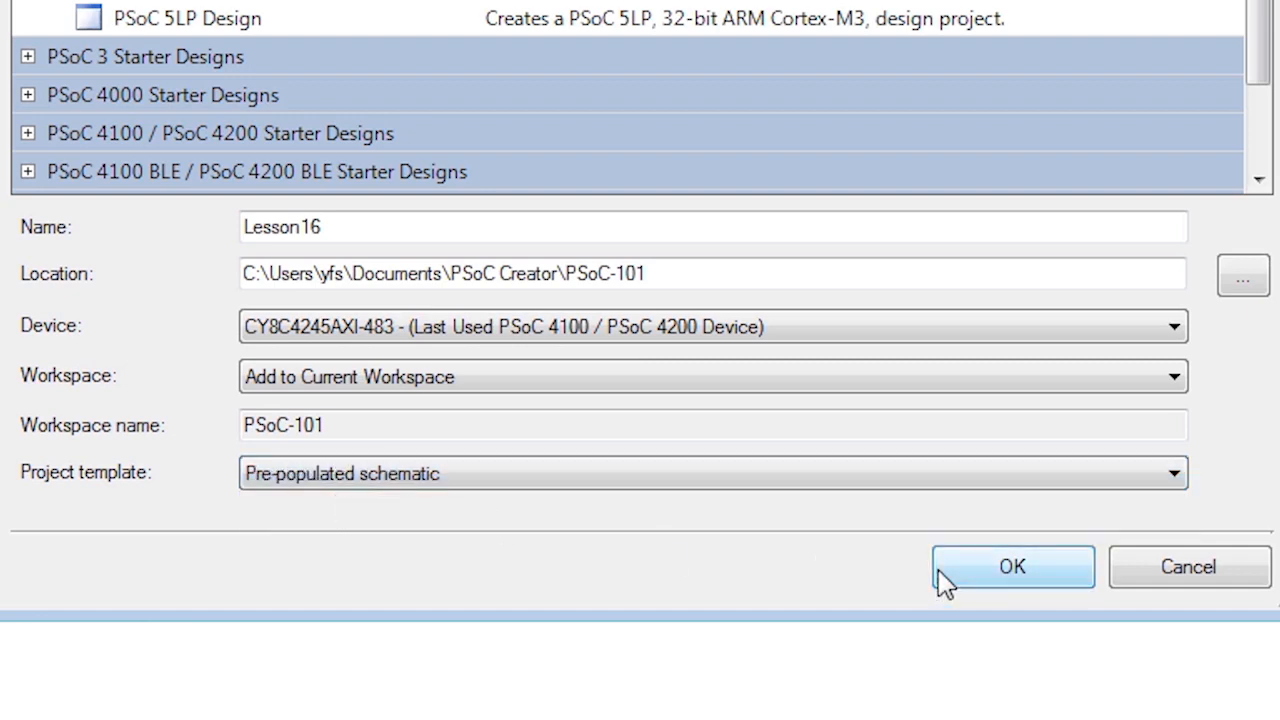
left_click(1014, 567)
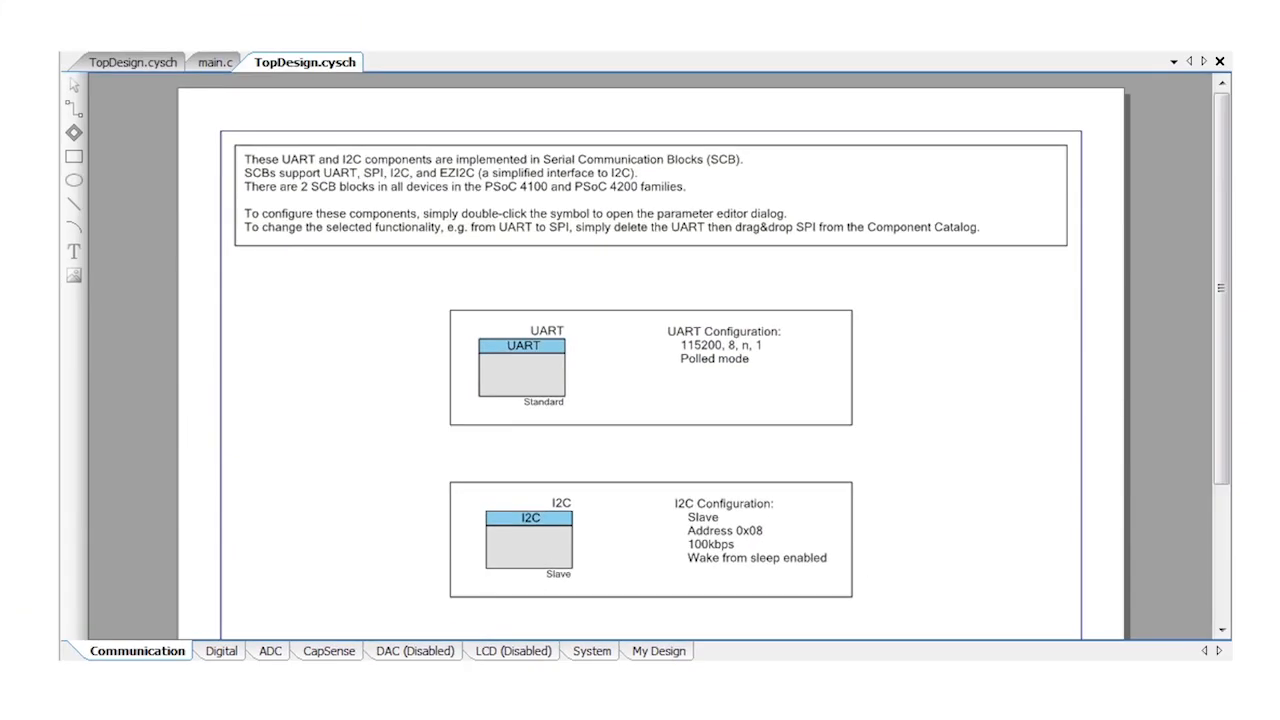